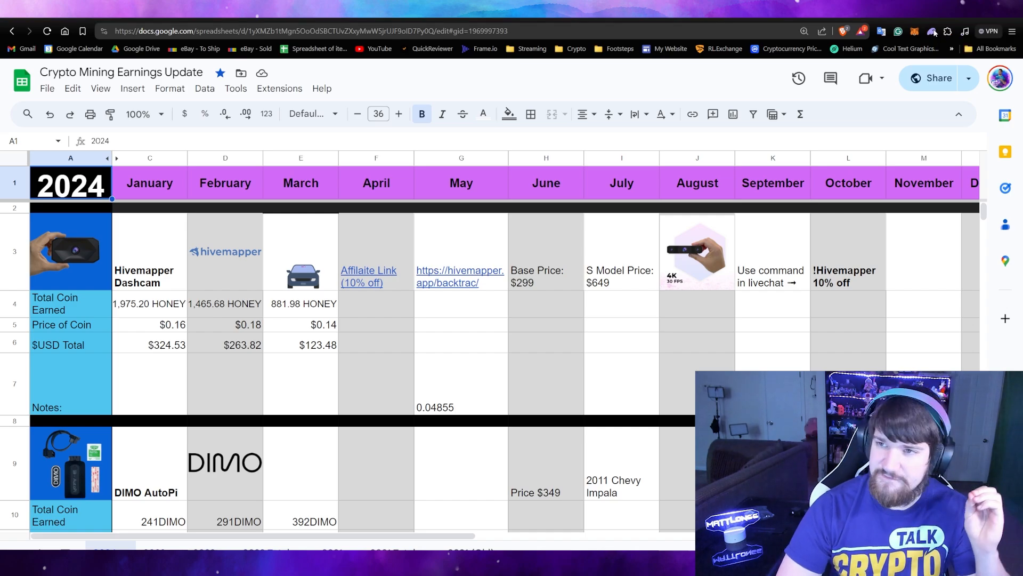
- Open Phantom Wallet to view the Solana, HONEY and IQ50 balances
left_click(934, 31)
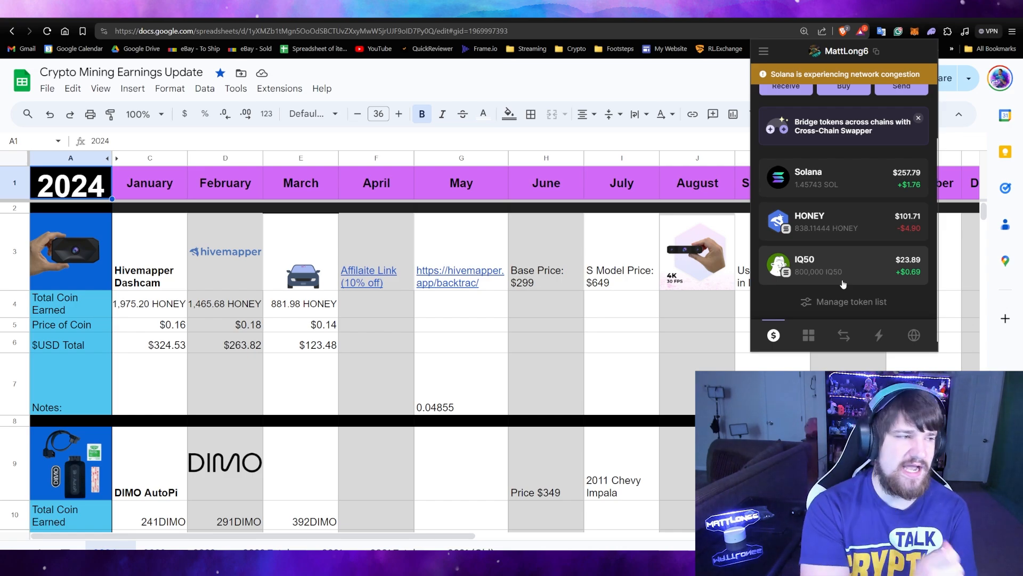
- Quote a swap of the full 800,000 IQ50 into SOL and review it
left_click(816, 265)
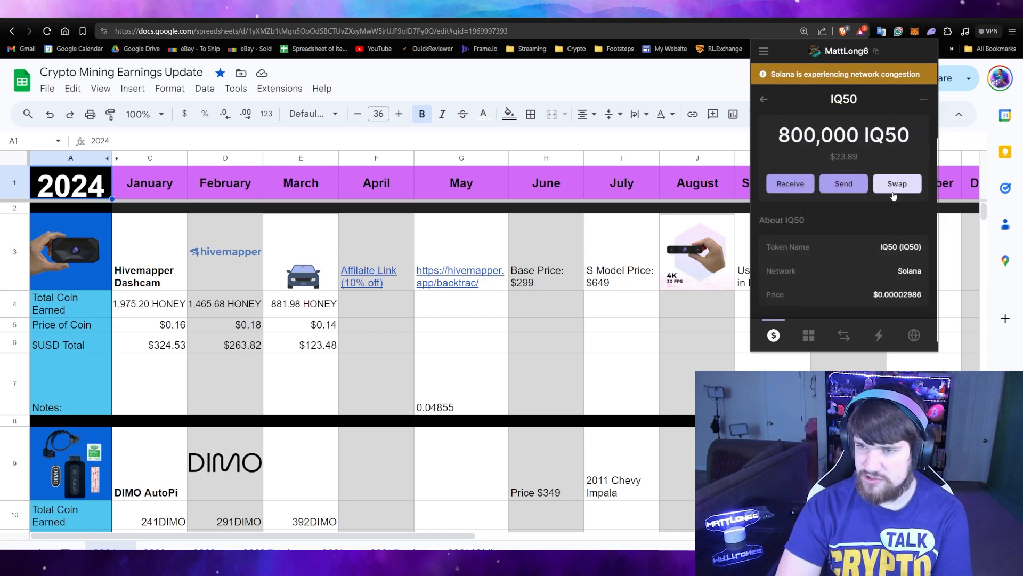
left_click(896, 183)
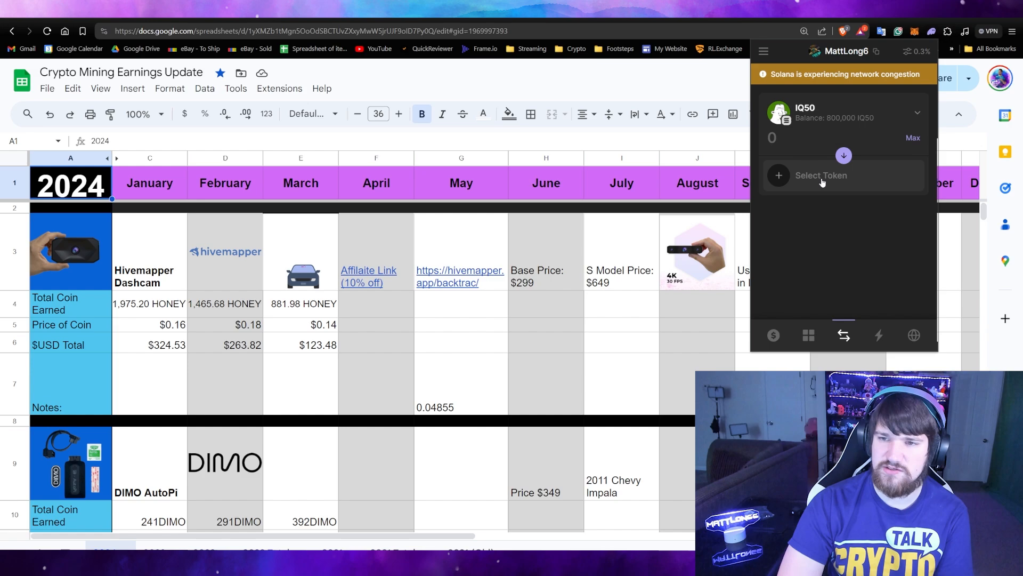
left_click(820, 174)
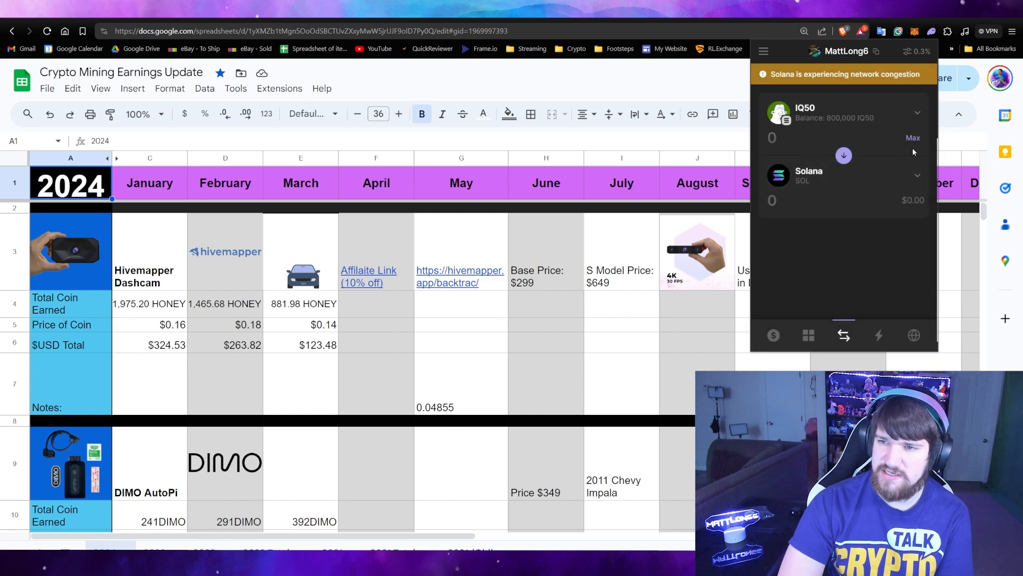
left_click(913, 138)
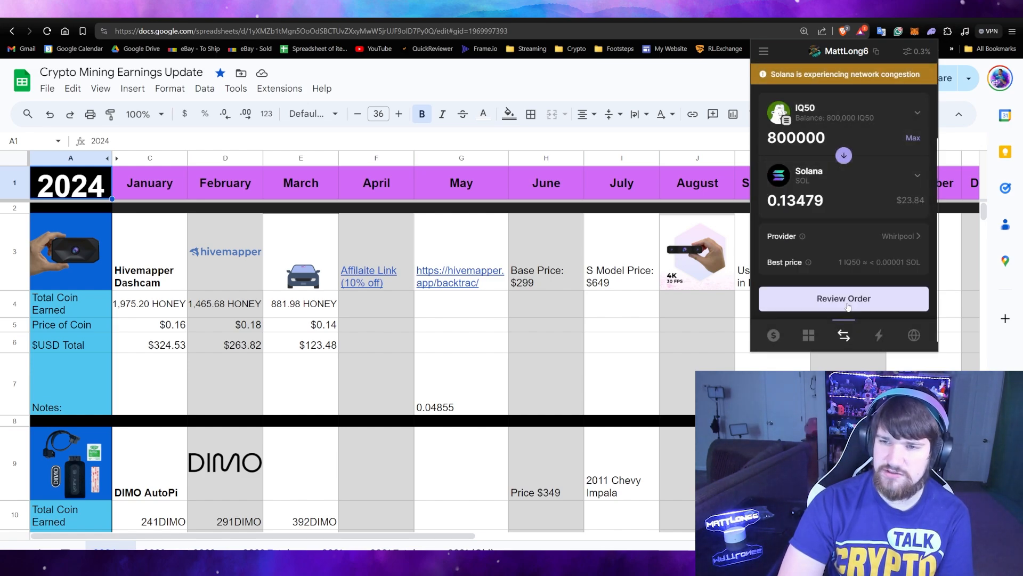
left_click(843, 299)
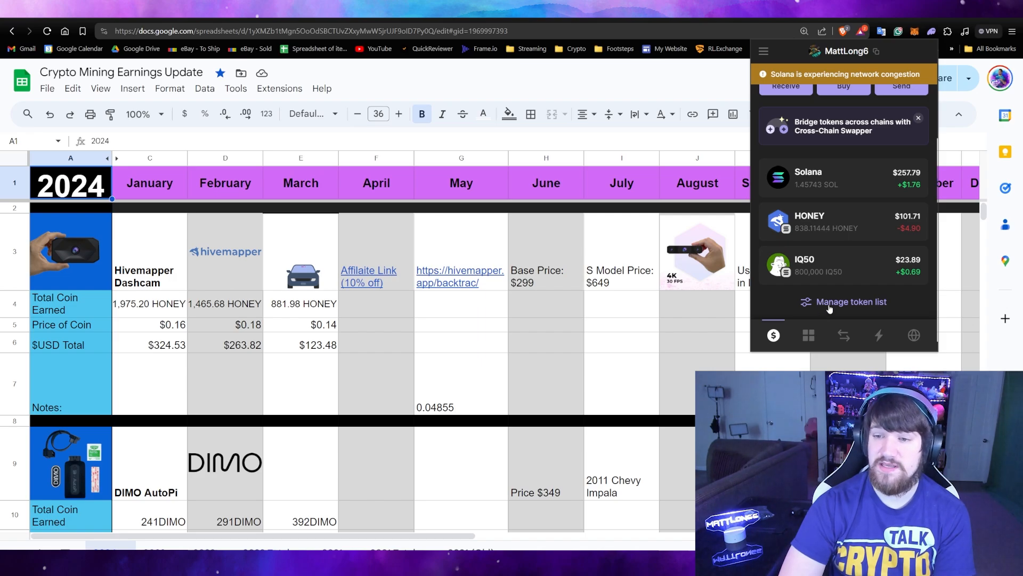
- Hide IQ50 from the token list, then inspect a hidden collectible
left_click(851, 302)
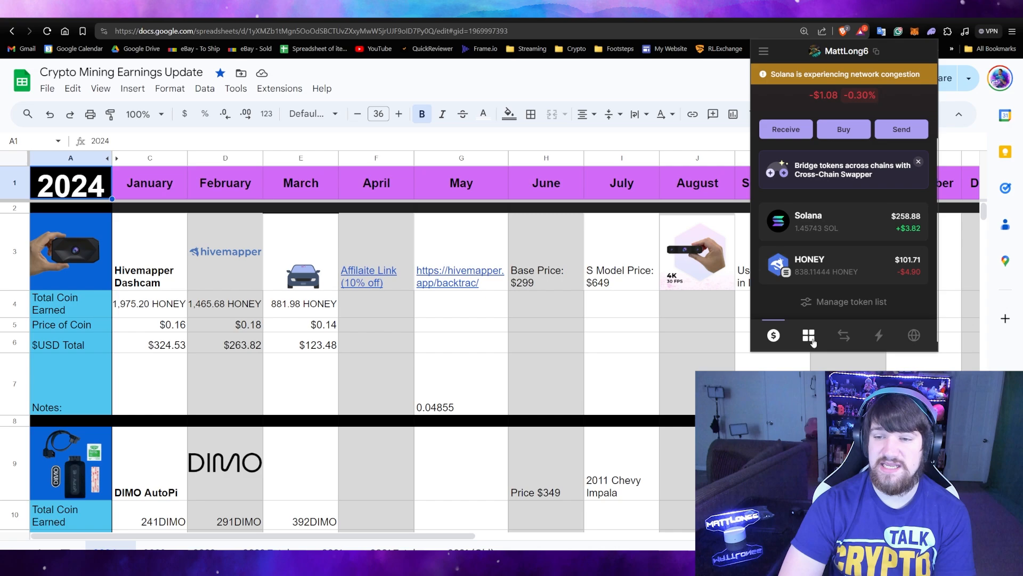
left_click(808, 334)
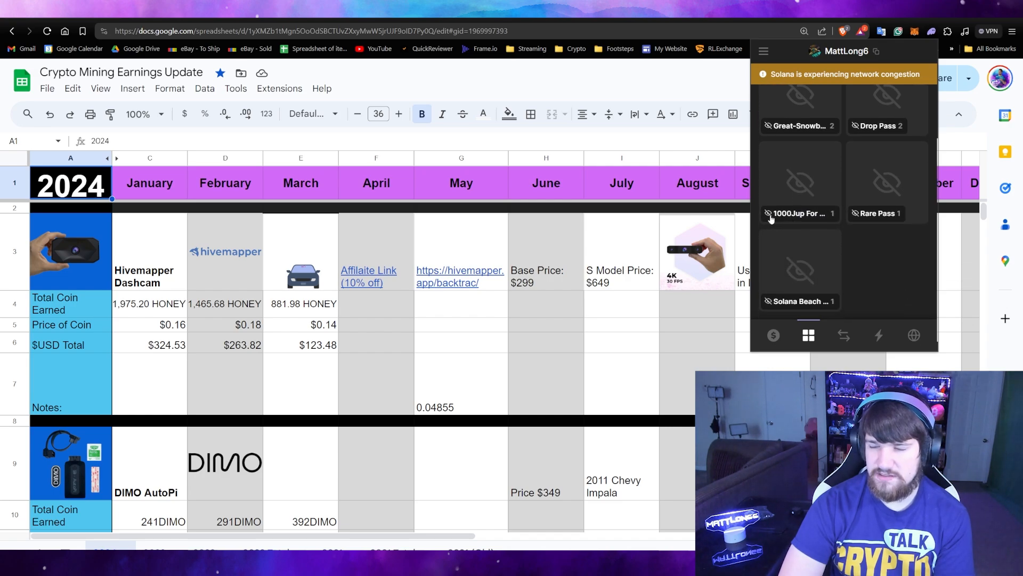
left_click(799, 213)
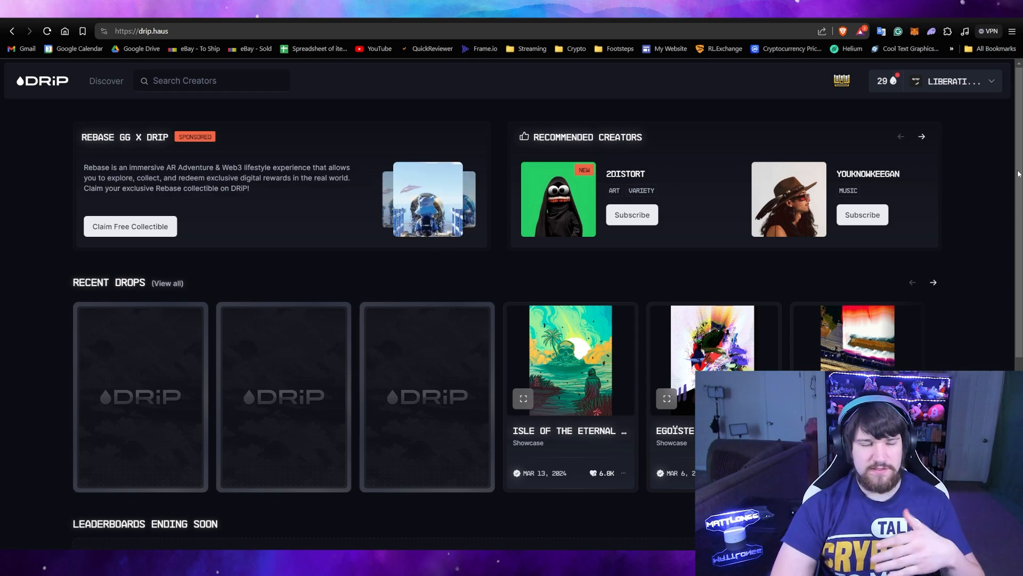
- Scroll the Drip home page through recommended creators and recent drops
scroll("down", 3)
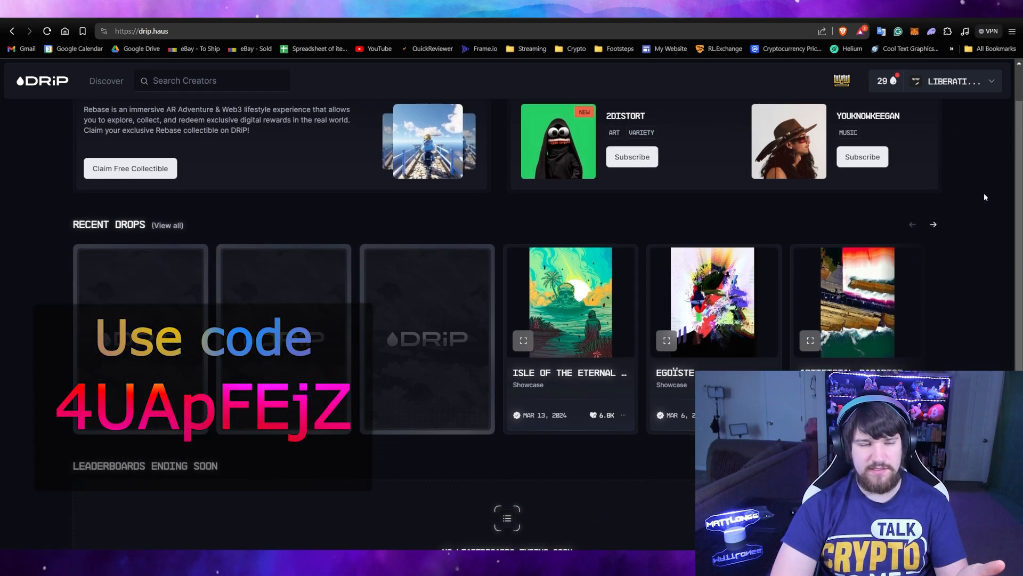
scroll("down", 3)
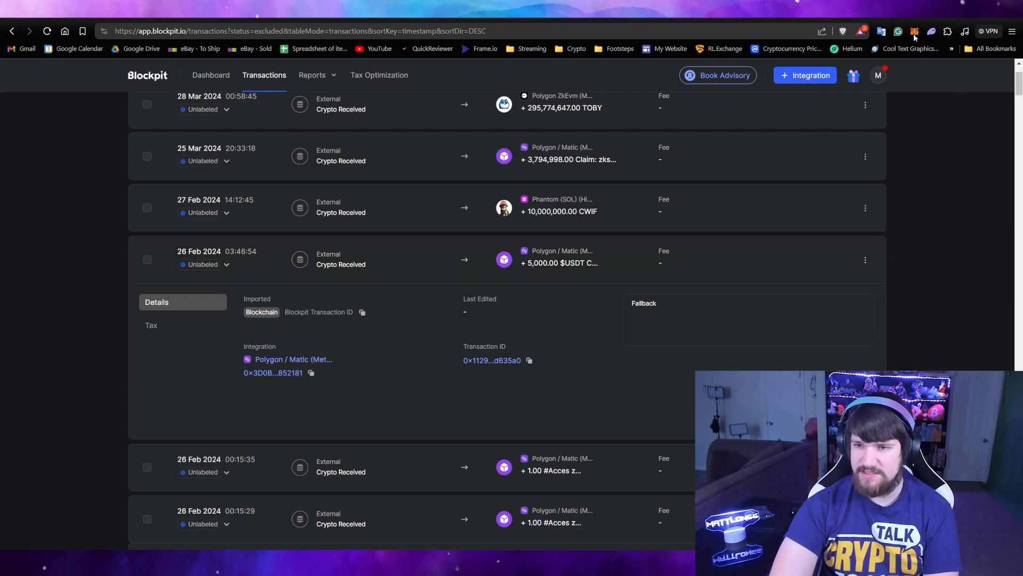
- Open MetaMask over Blockpit to start importing a token
left_click(915, 31)
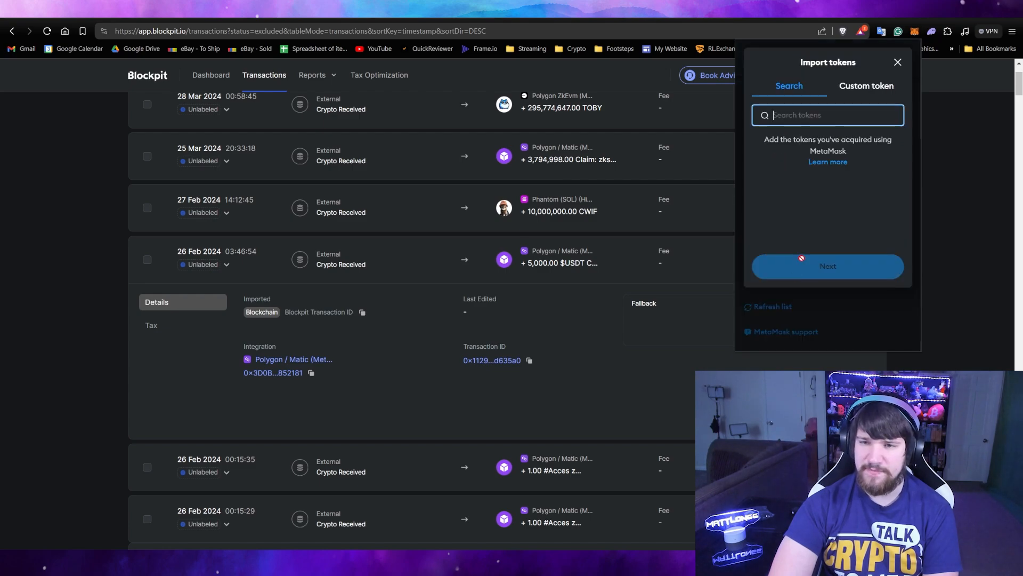
- Enter the custom token address 0x4b9519AA44d70FBb03Ecd36... and continue to import Scam loot
left_click(866, 85)
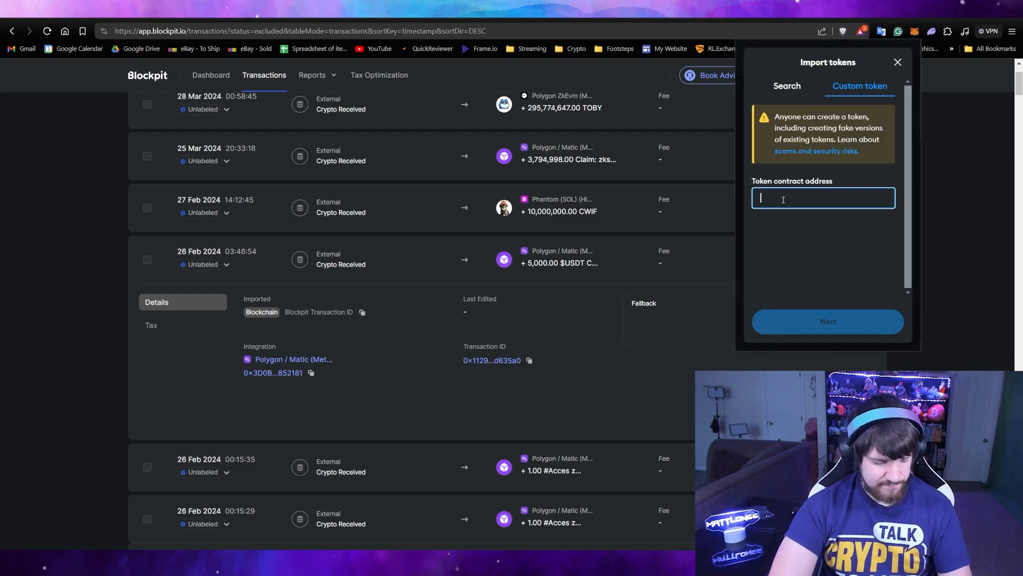
type("0x4b9519AA44d70FBb03Ecd36...")
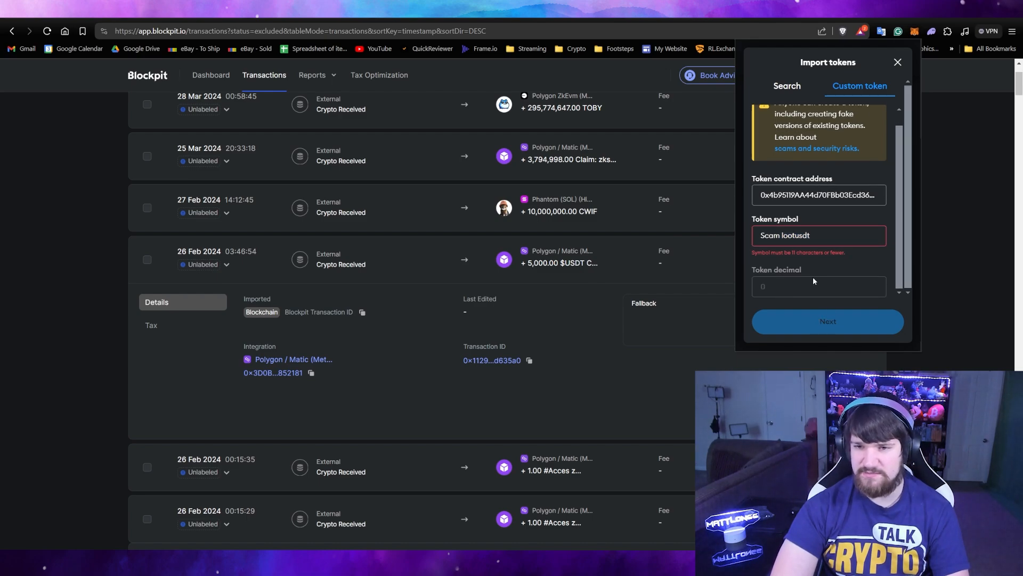
left_click(828, 320)
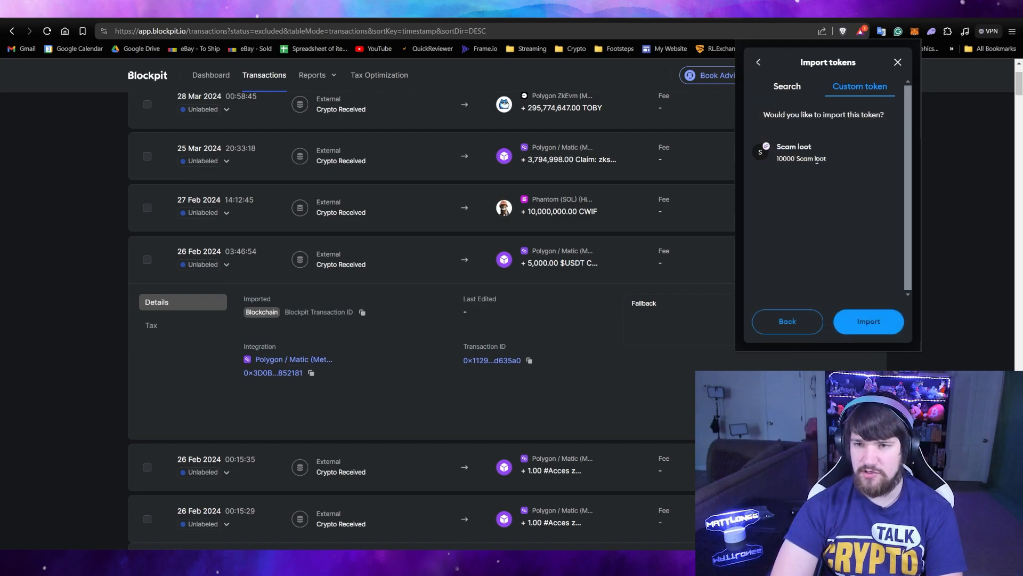
- Import the Scam loot token with 10000 balance and reopen MetaMask
left_click(868, 321)
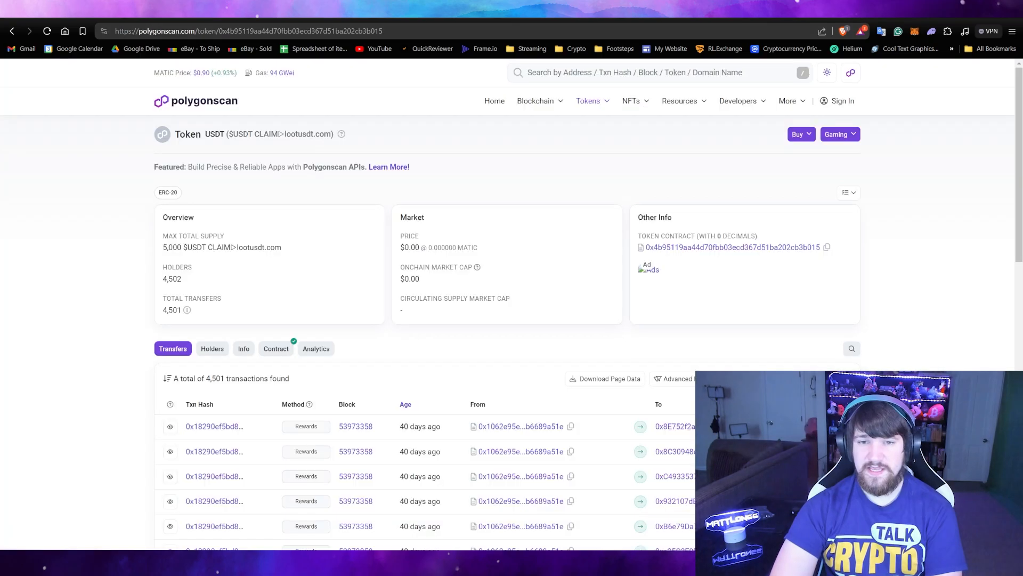
left_click(914, 31)
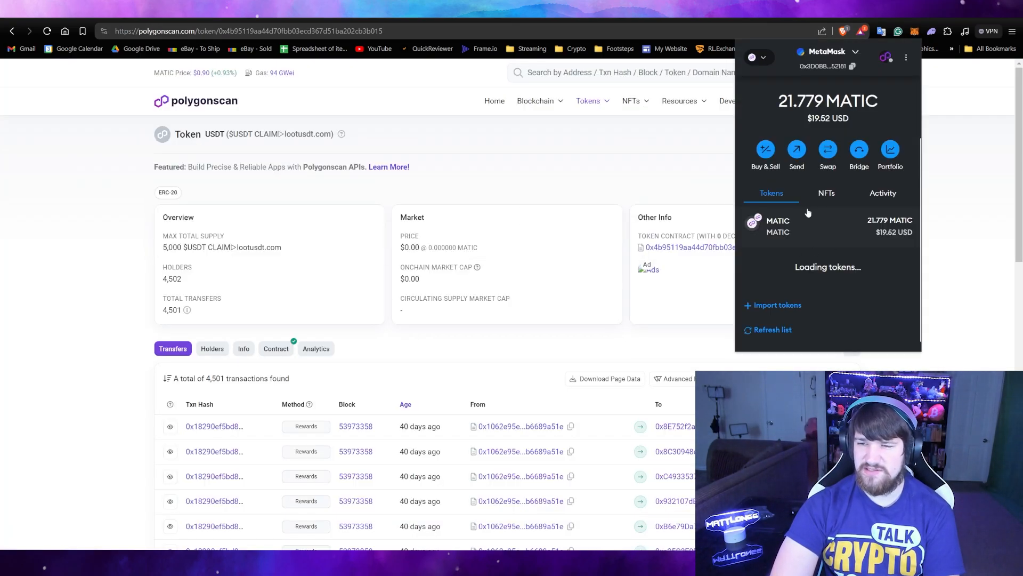
- Try swapping all 10000 Scam loot into MATIC or another token
scroll("down", 3)
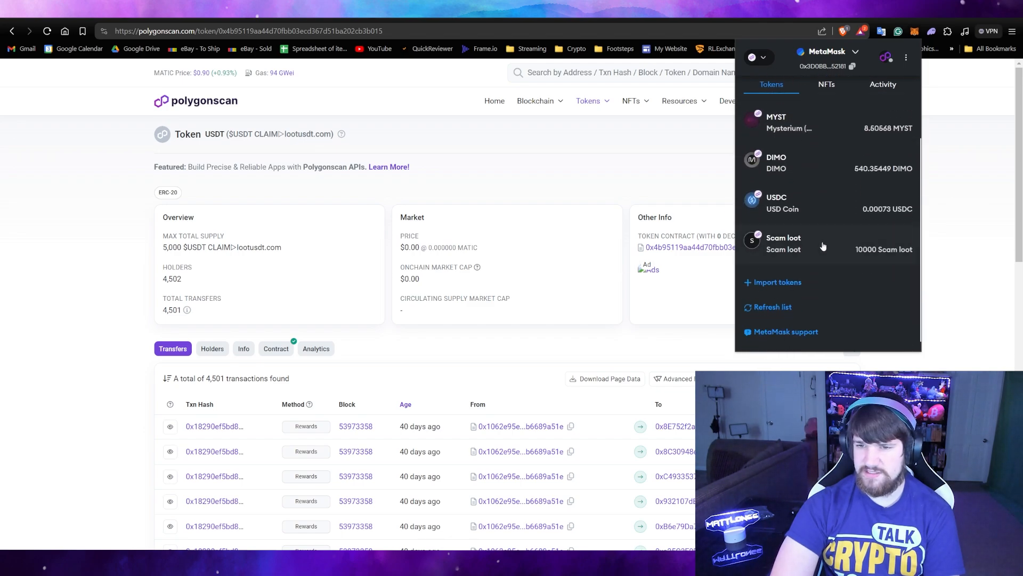
left_click(782, 243)
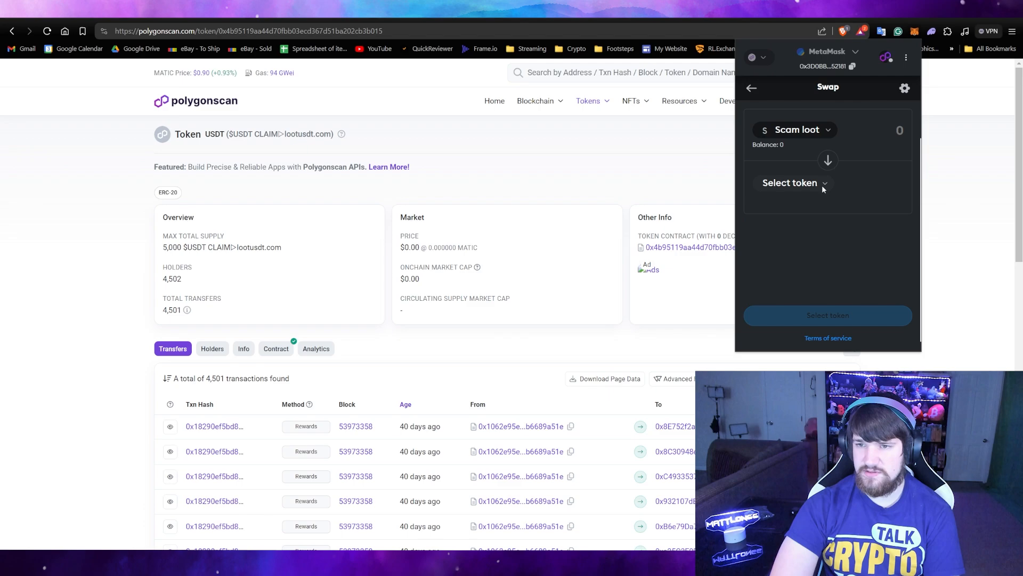
left_click(790, 182)
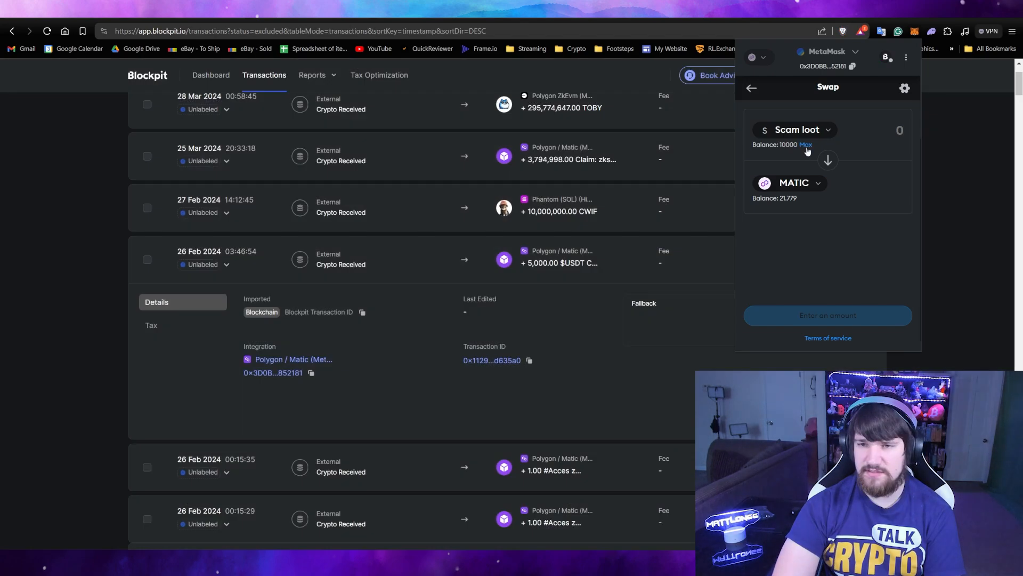
left_click(805, 144)
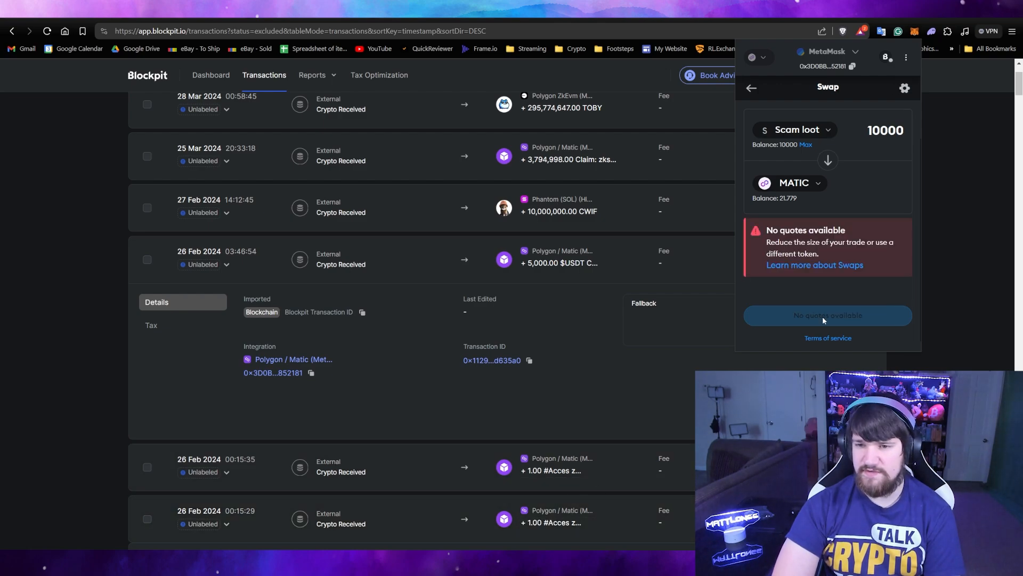
left_click(790, 182)
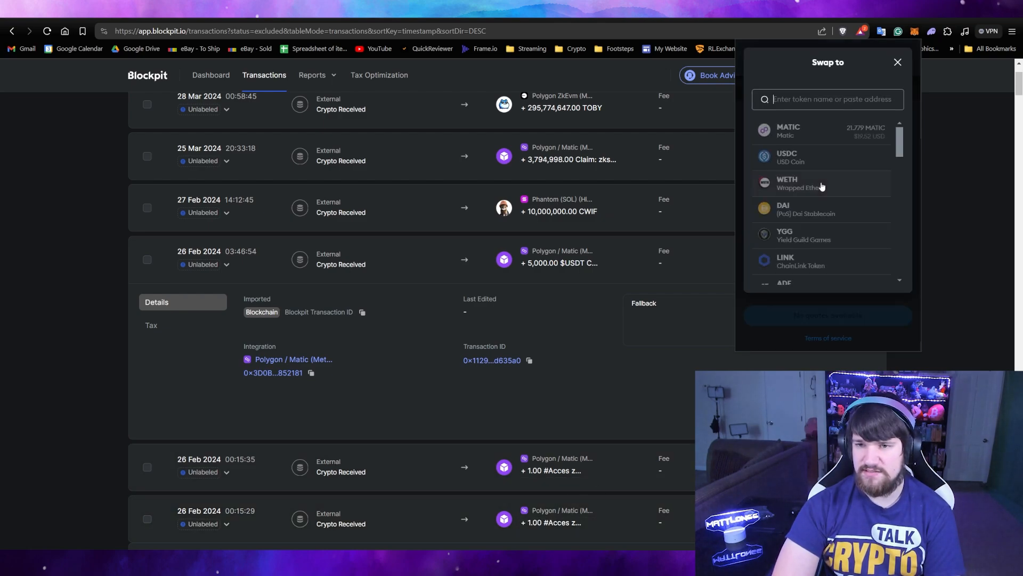
left_click(788, 130)
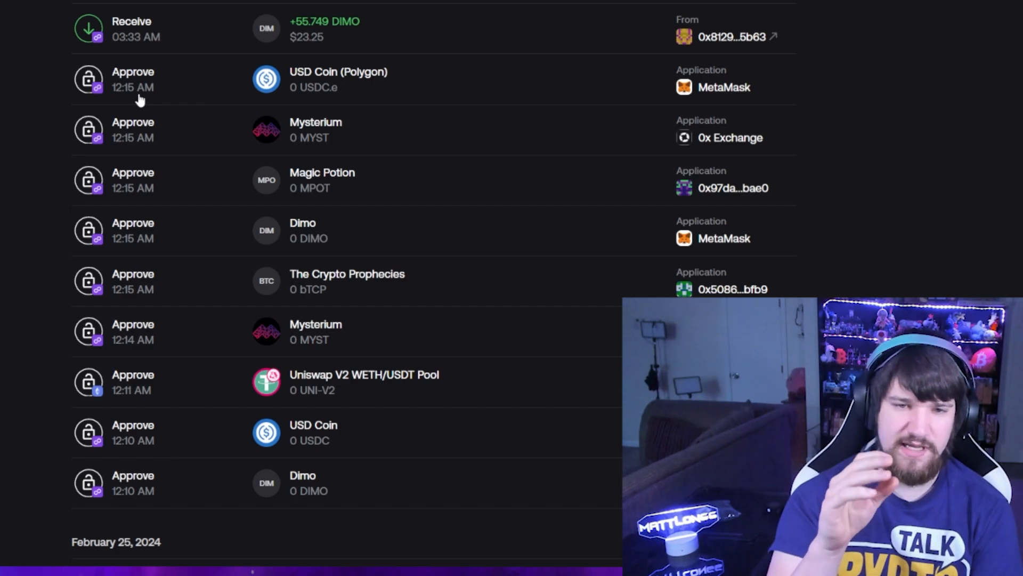
- Scroll Zerion History down to the February 25 DIMO and USDC sends
scroll("down", 3)
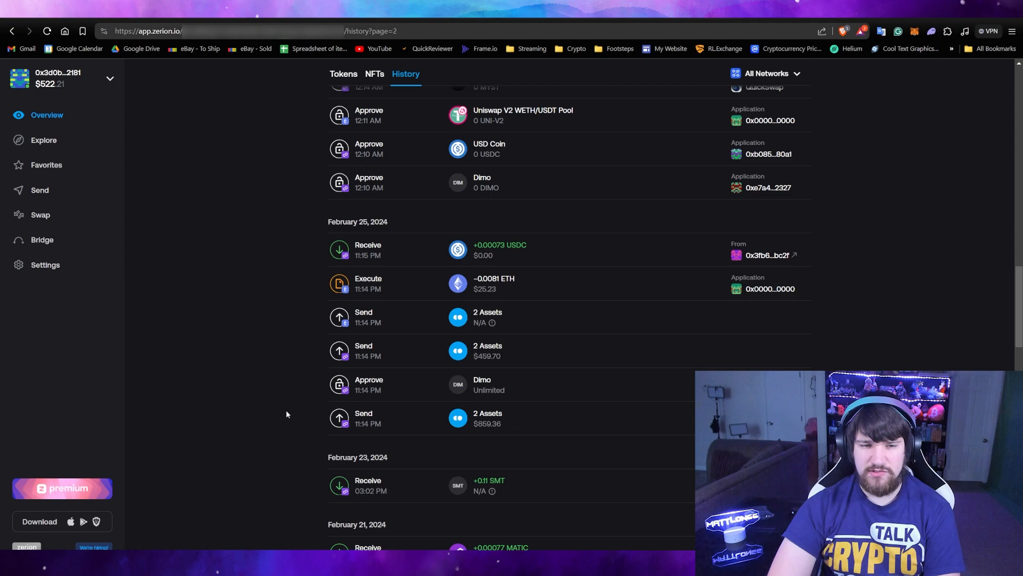
mouse_move(382, 388)
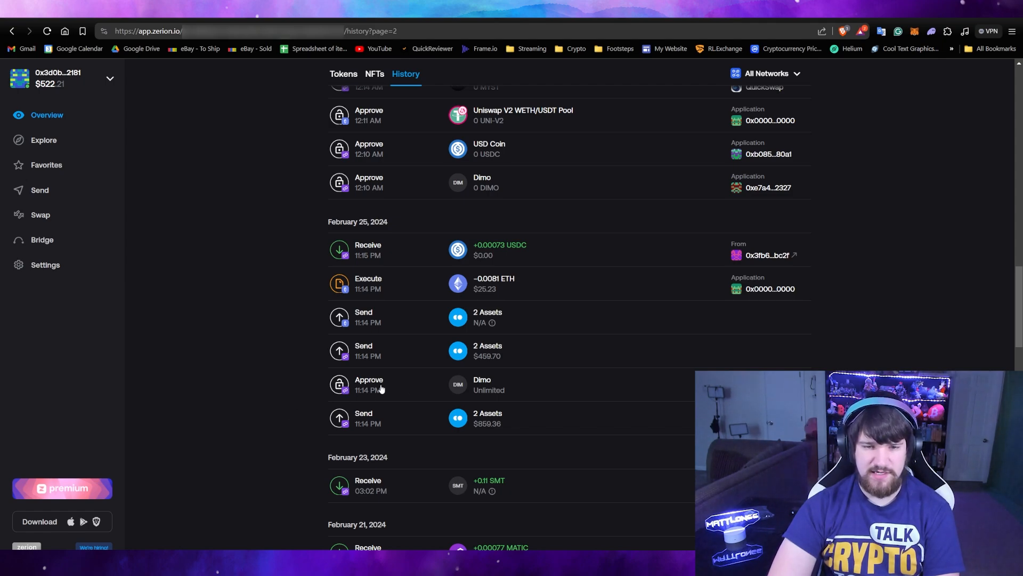
mouse_move(383, 357)
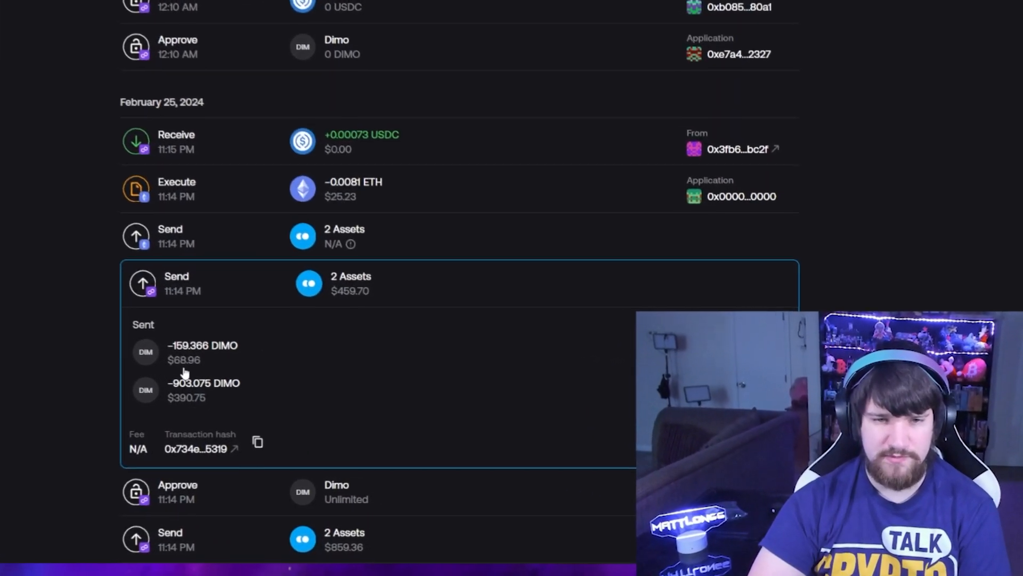
scroll("down", 3)
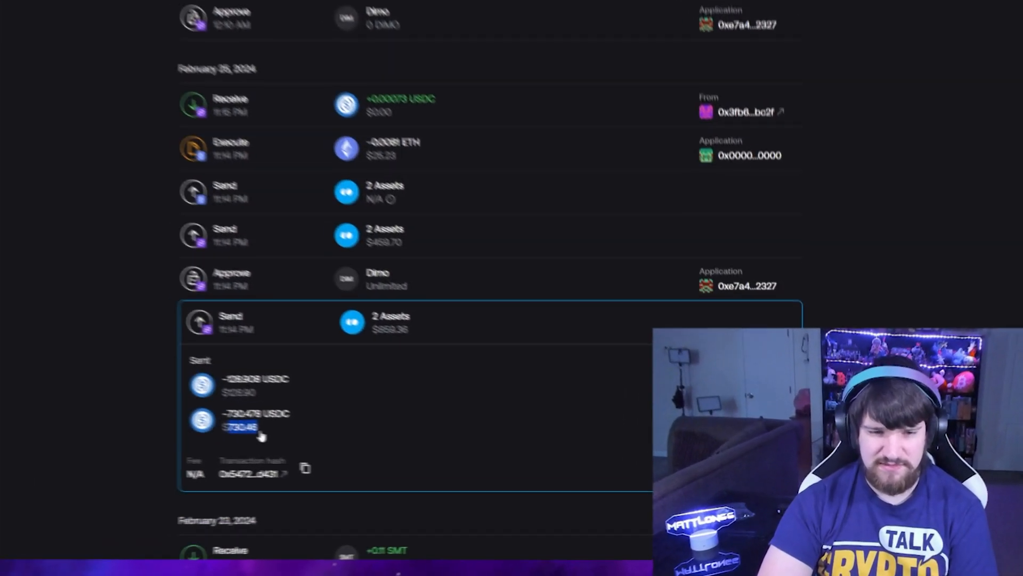
scroll("down", 3)
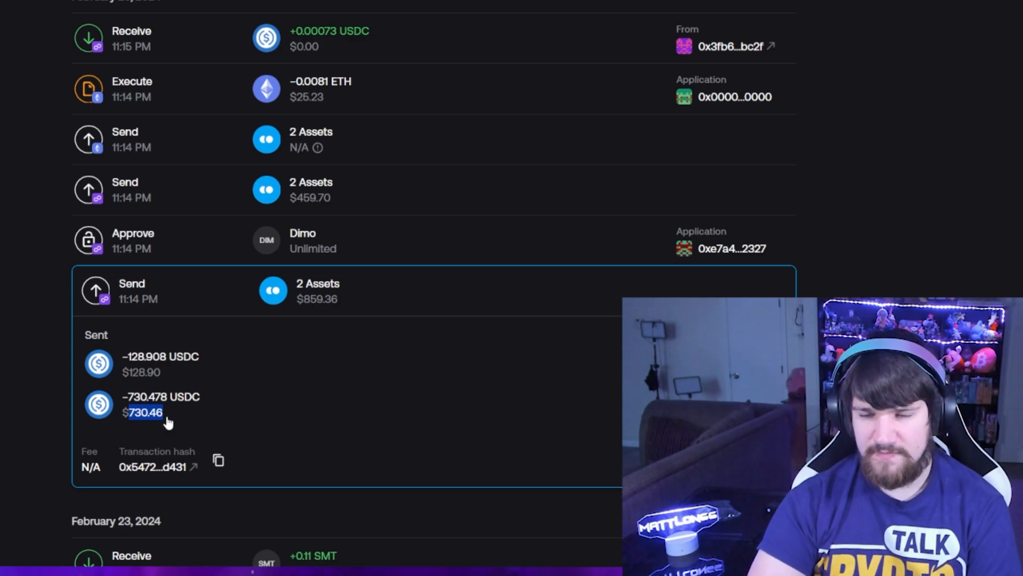
scroll("down", 3)
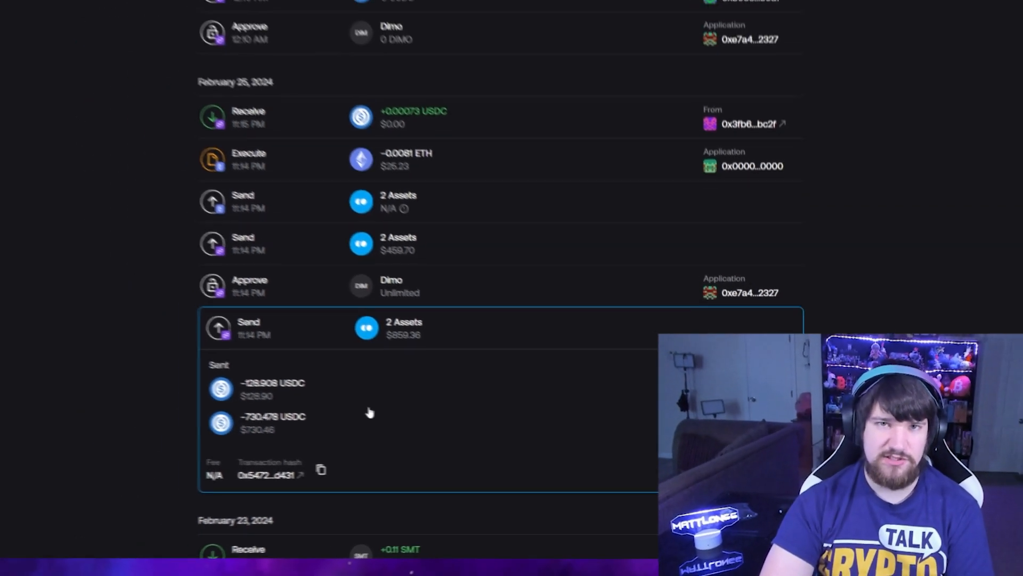